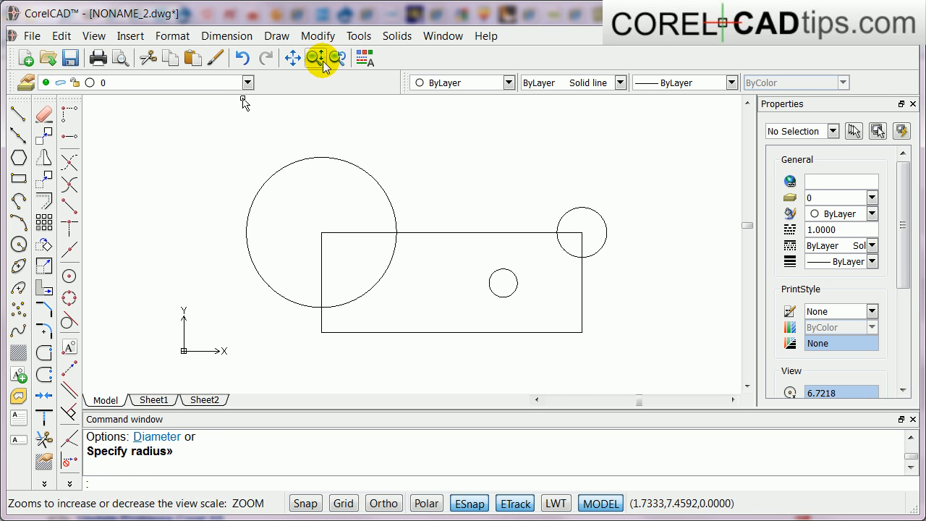
{"action": "mouse_move", "coordinate": [312, 58]}
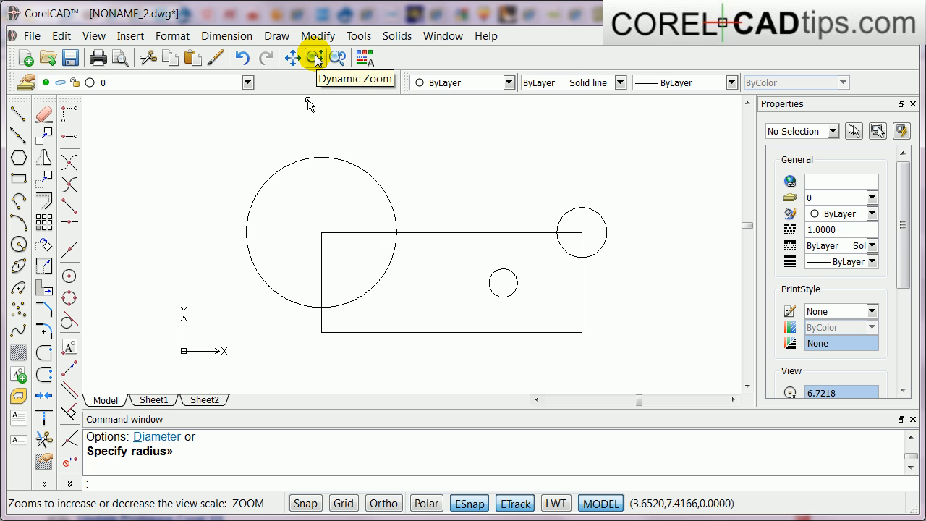
Start Dynamic Zoom from the toolbar to enlarge the small circle and rectangle corner.
{"action": "left_click", "coordinate": [314, 58]}
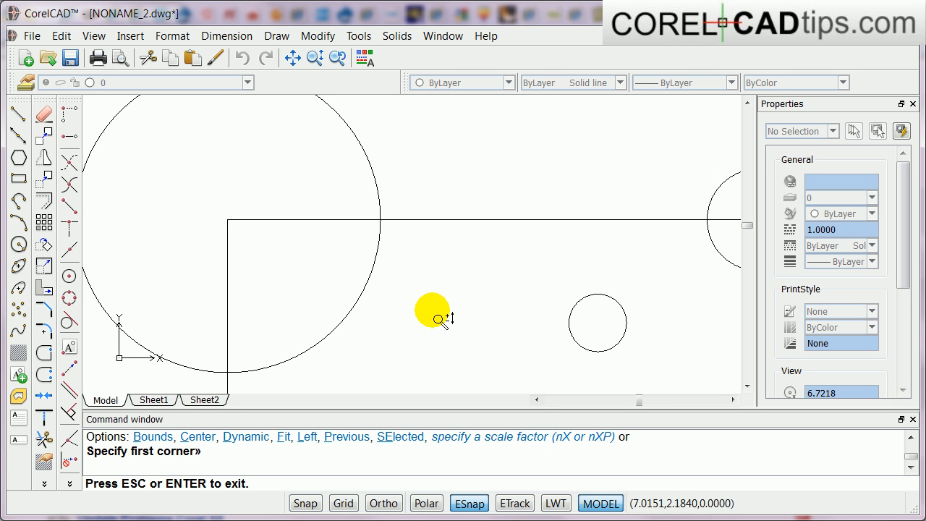
{"action": "mouse_move", "coordinate": [433, 316]}
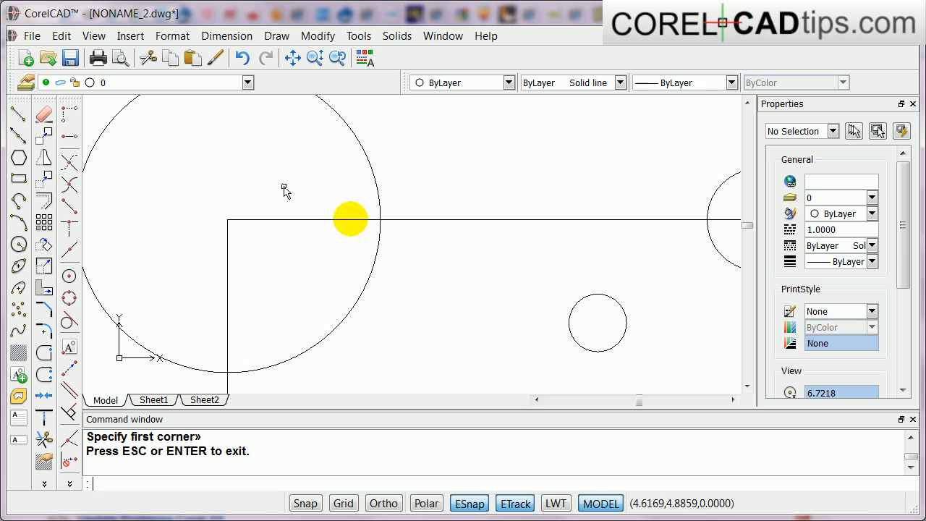
{"action": "mouse_move", "coordinate": [508, 231]}
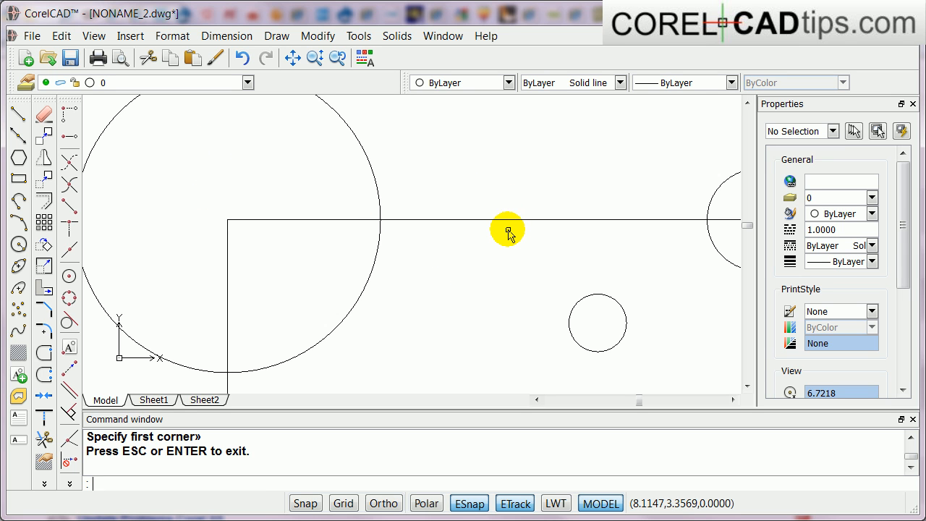
{"action": "mouse_move", "coordinate": [524, 200]}
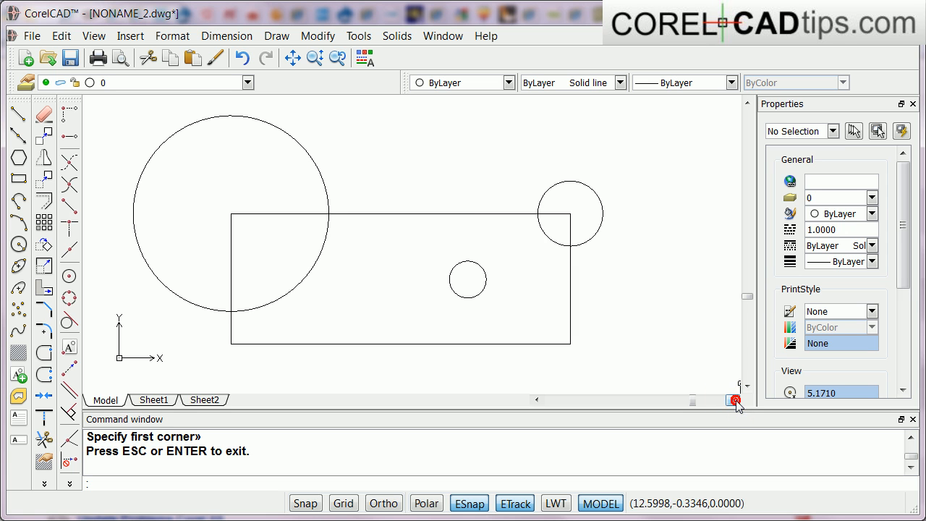
{"action": "mouse_move", "coordinate": [585, 276]}
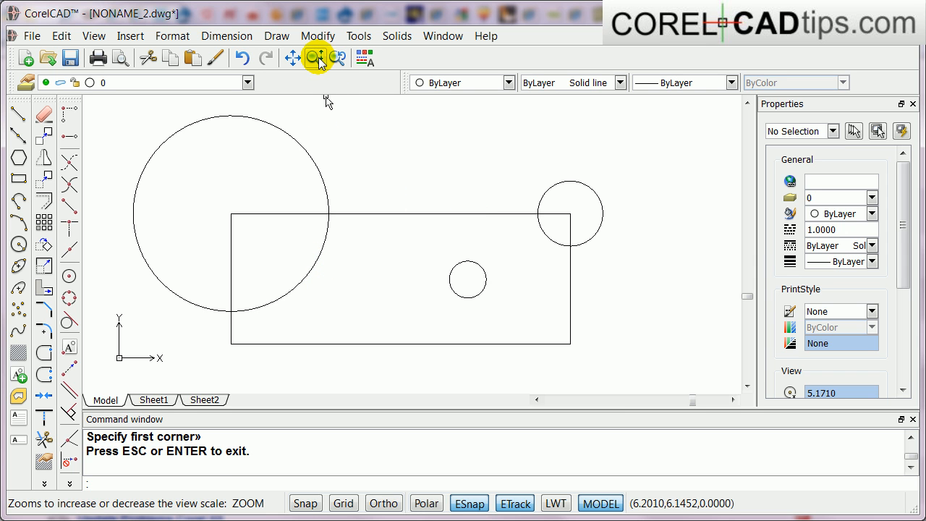
Start Dynamic Zoom and bring up its context menu to reach Zoom Window.
{"action": "left_click", "coordinate": [313, 58]}
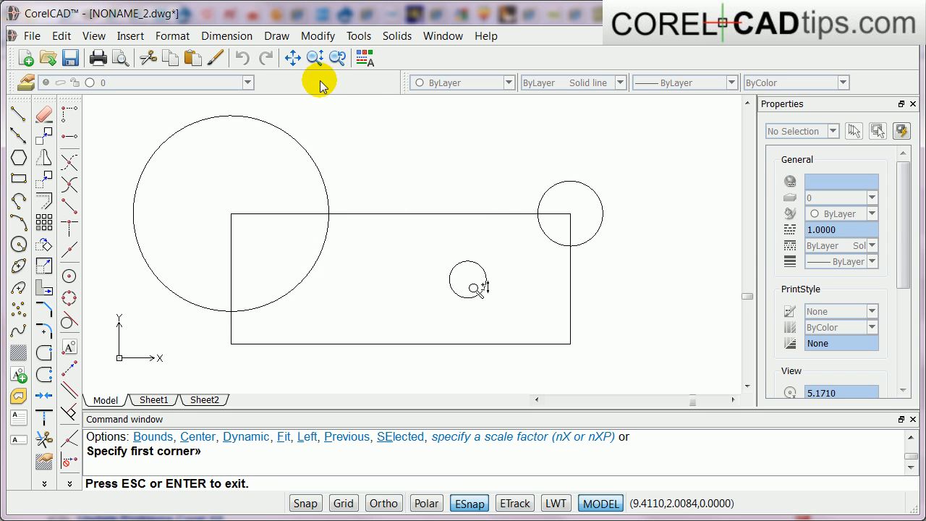
{"action": "mouse_move", "coordinate": [623, 156]}
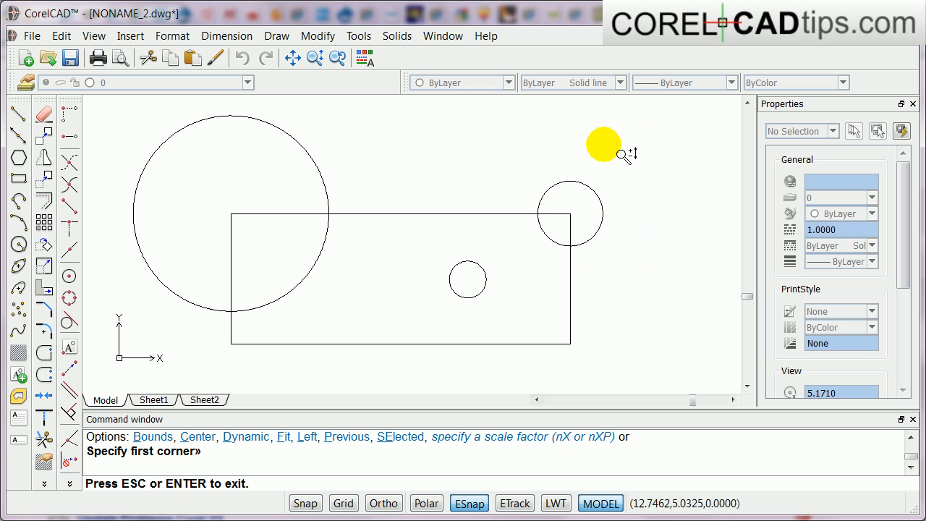
{"action": "mouse_move", "coordinate": [472, 172]}
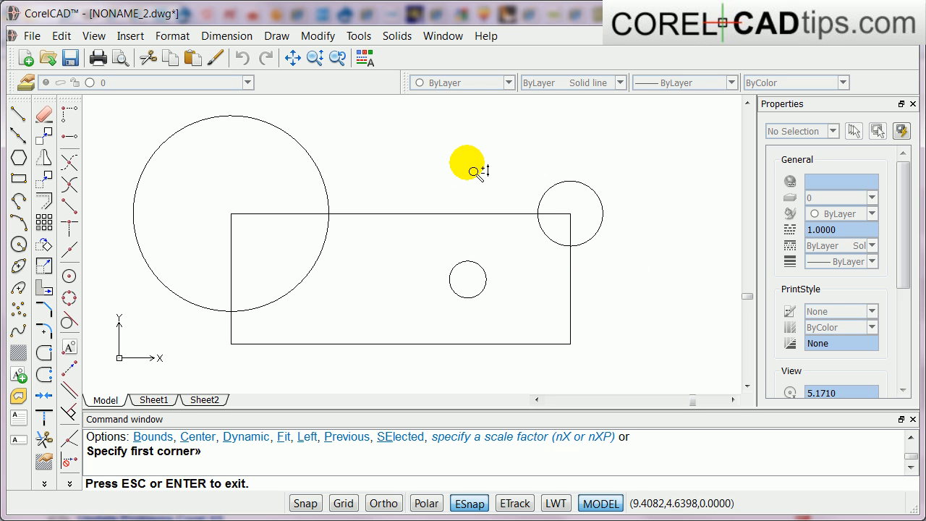
{"action": "right_click", "coordinate": [469, 170]}
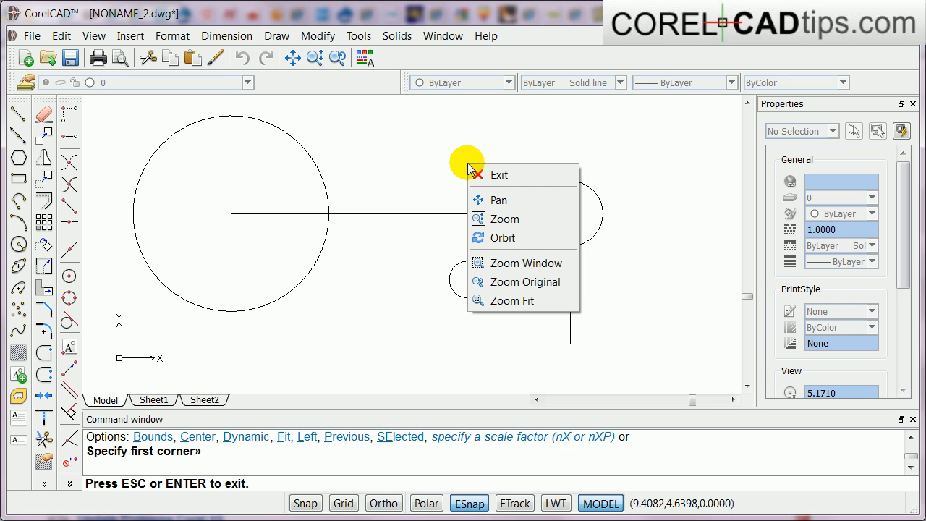
{"action": "mouse_move", "coordinate": [504, 238]}
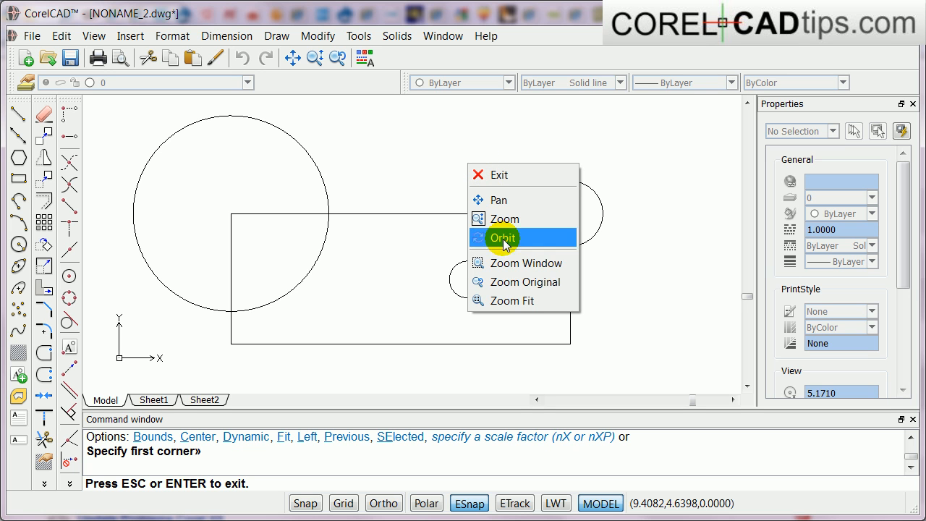
{"action": "mouse_move", "coordinate": [507, 263]}
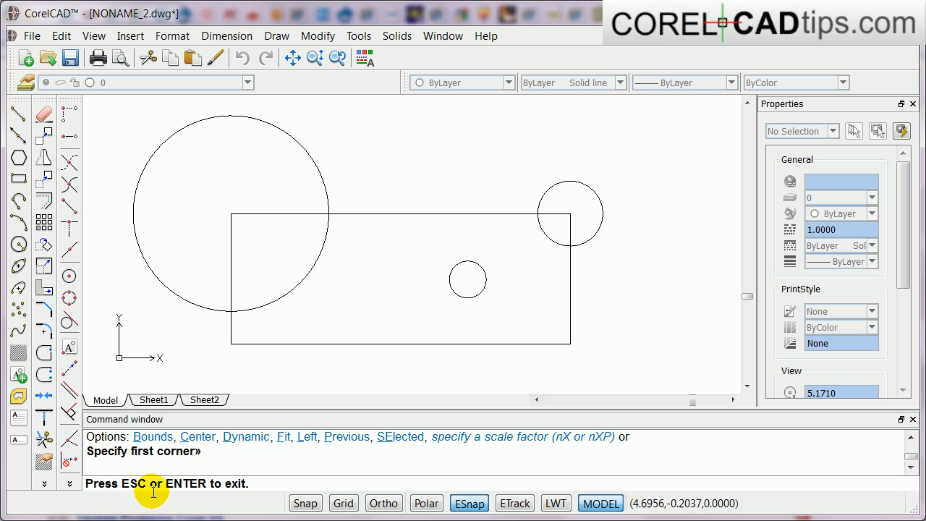
{"action": "mouse_move", "coordinate": [518, 153]}
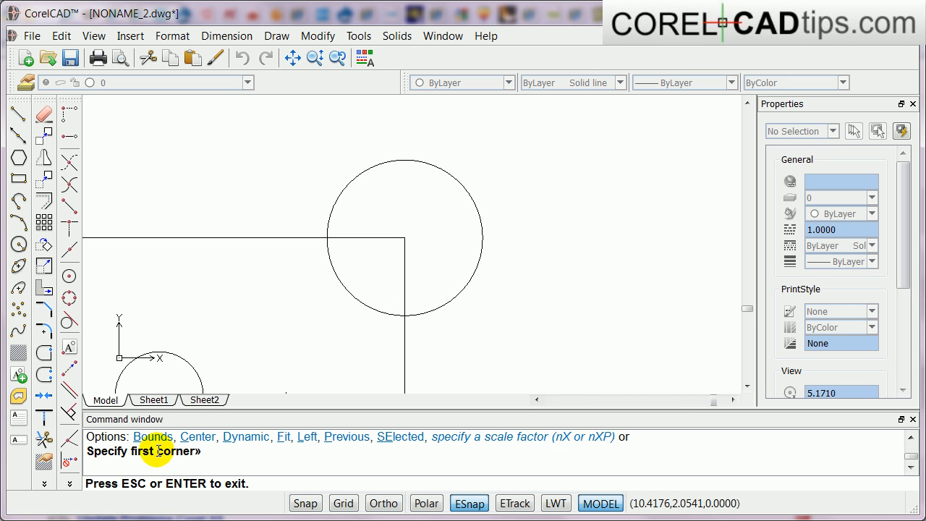
{"action": "mouse_move", "coordinate": [373, 317]}
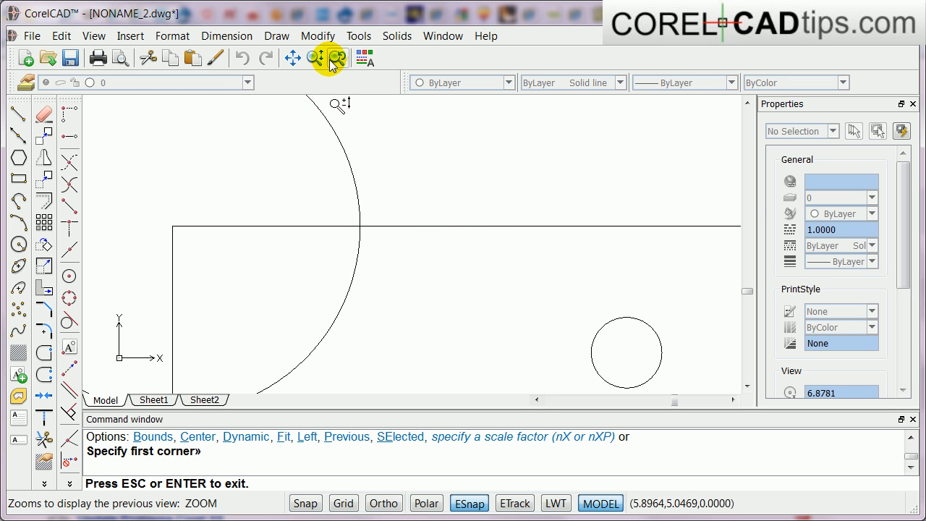
{"action": "mouse_move", "coordinate": [335, 60]}
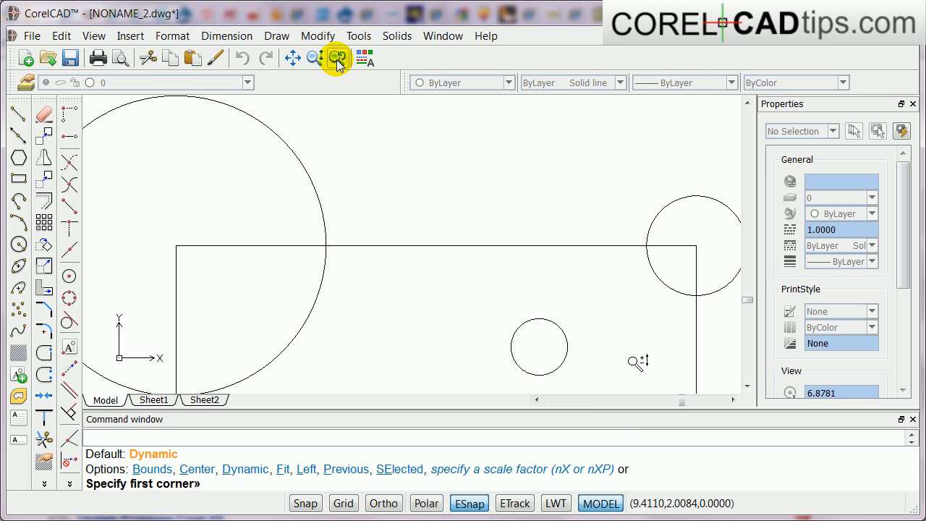
{"action": "mouse_move", "coordinate": [478, 353]}
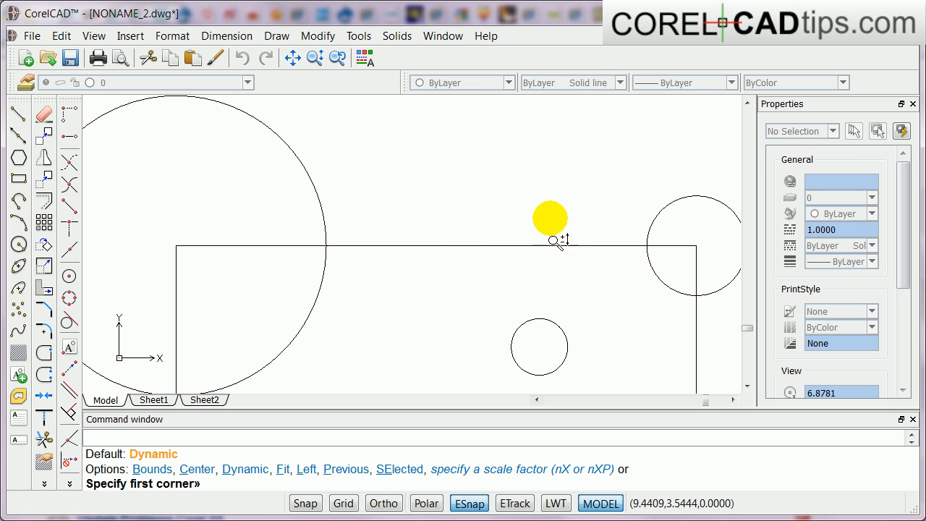
{"action": "mouse_move", "coordinate": [326, 275]}
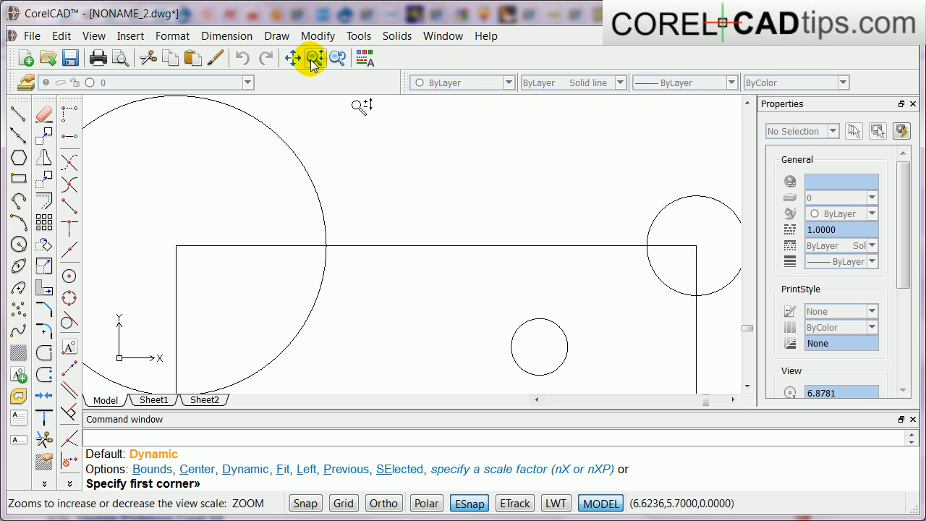
Choose Zoom Fit from the zoom context menu to show the rectangle and all three circles.
{"action": "right_click", "coordinate": [371, 176]}
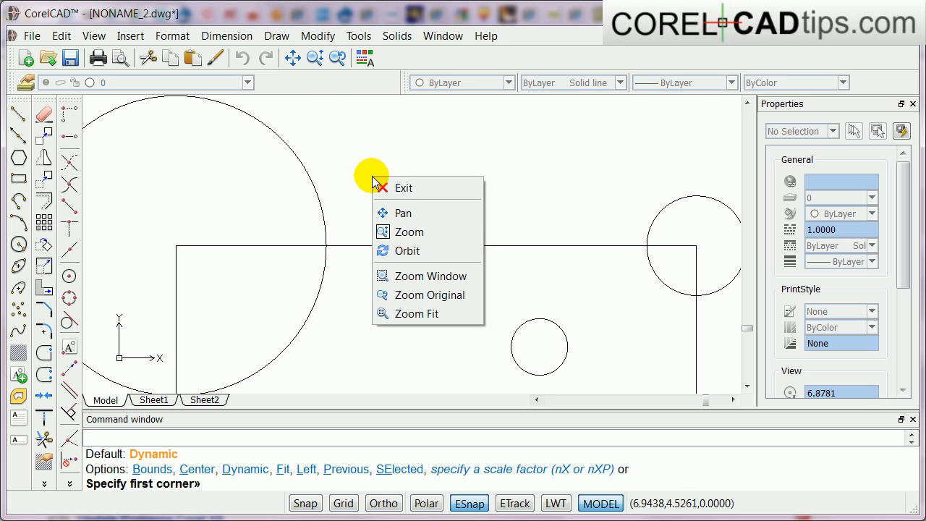
{"action": "mouse_move", "coordinate": [429, 313]}
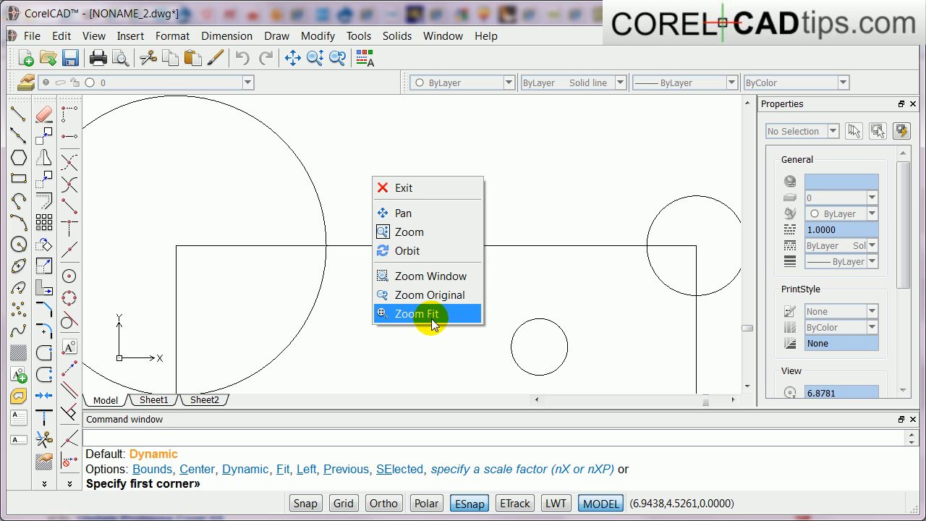
{"action": "left_click", "coordinate": [418, 312]}
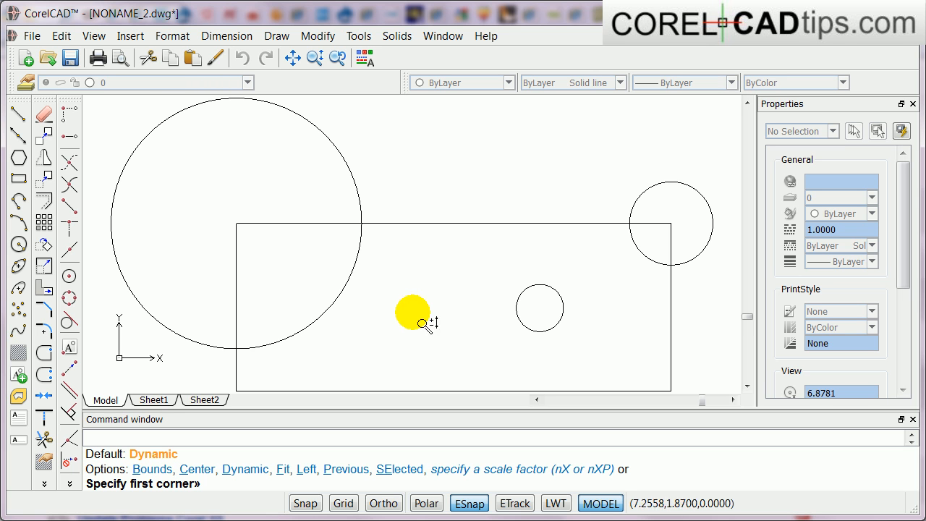